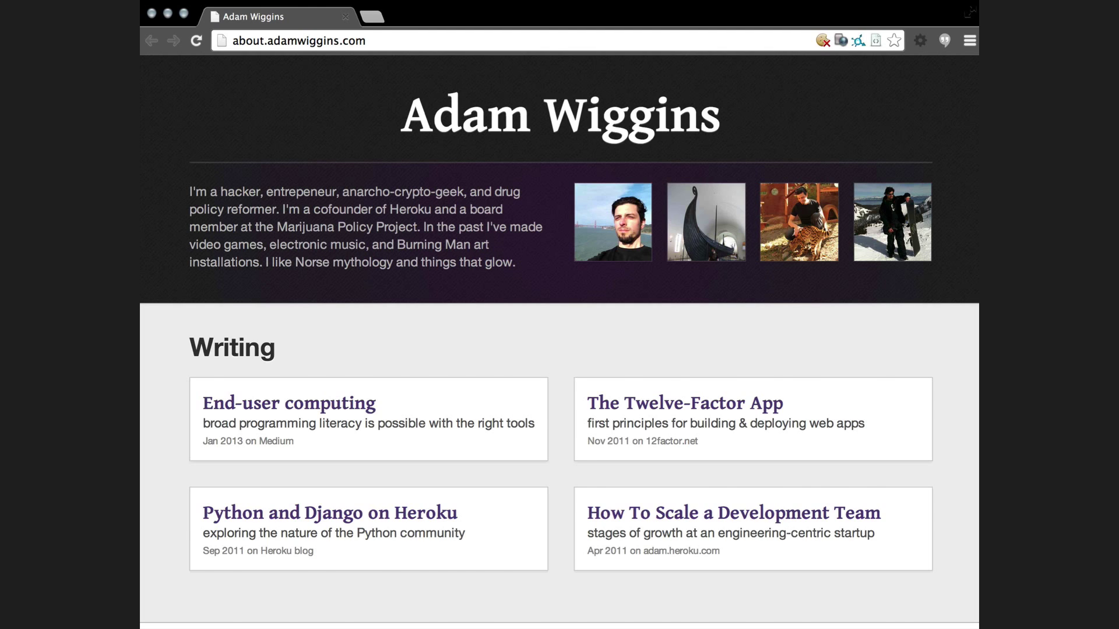
click(683, 403)
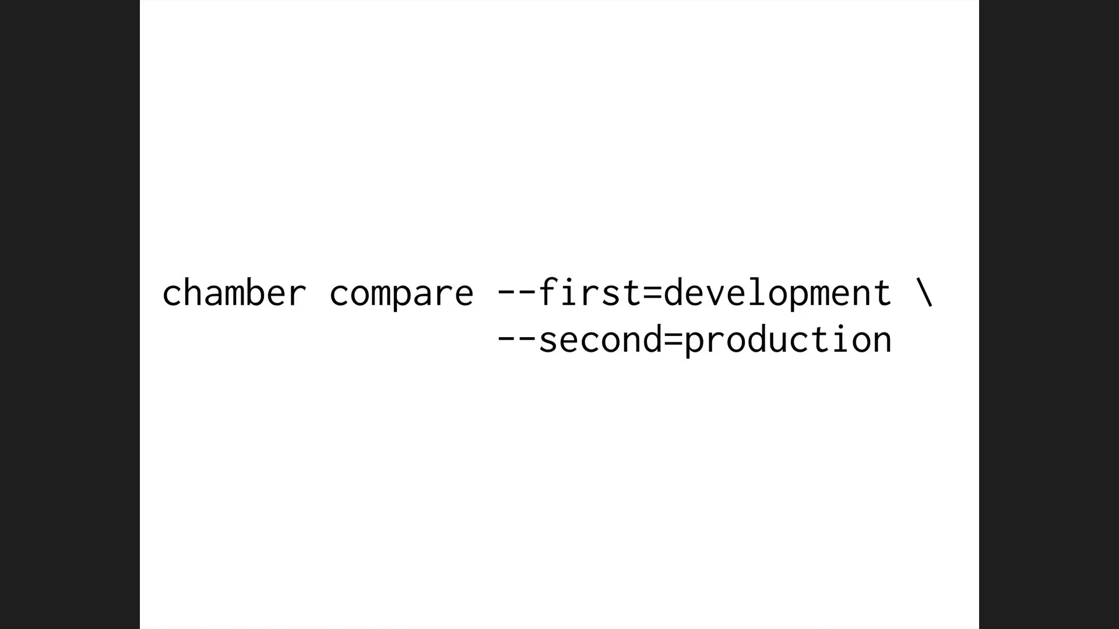
key(Return)
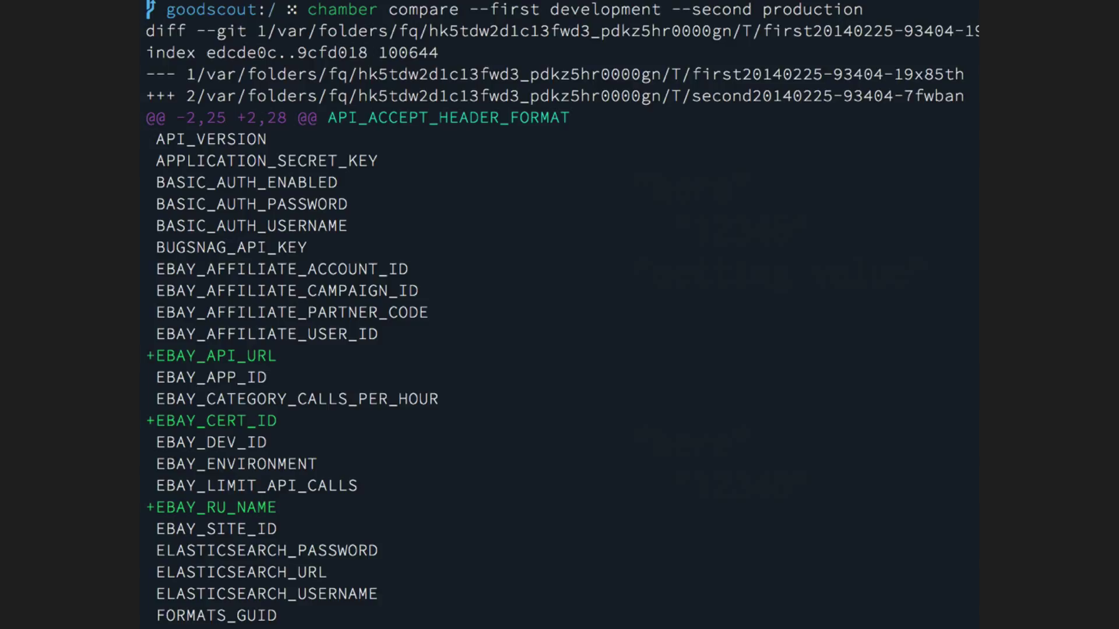